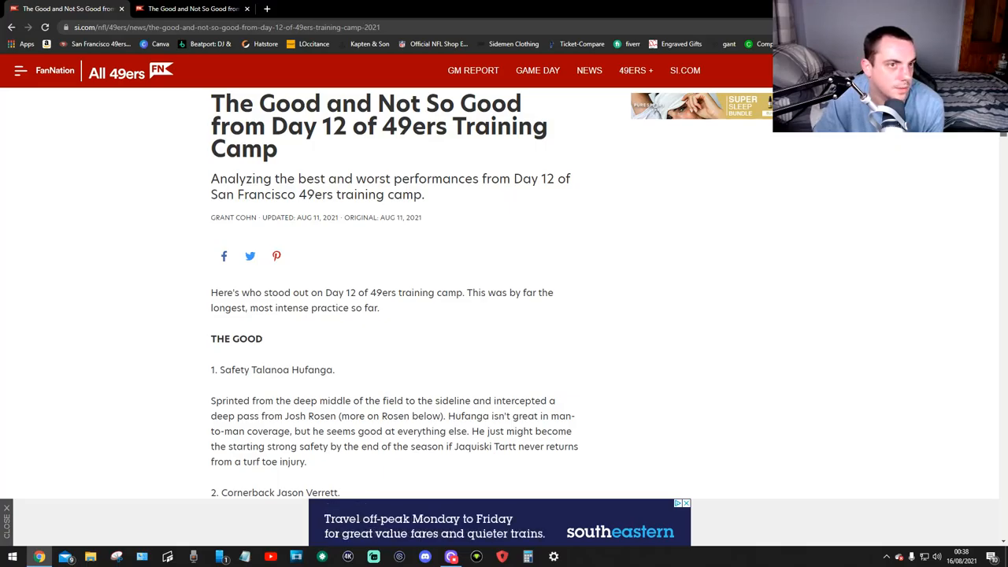
scroll(down, 3)
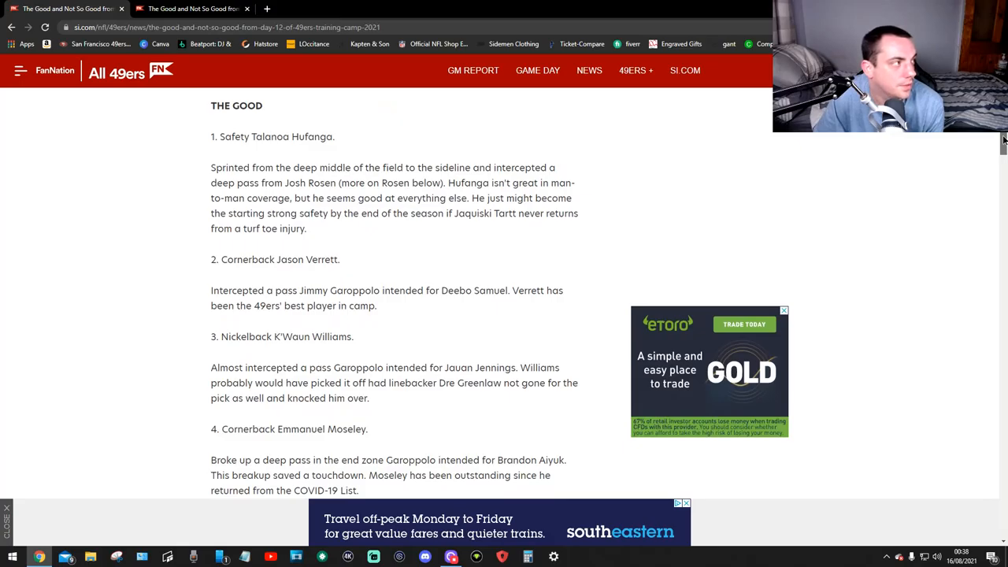
scroll(down, 3)
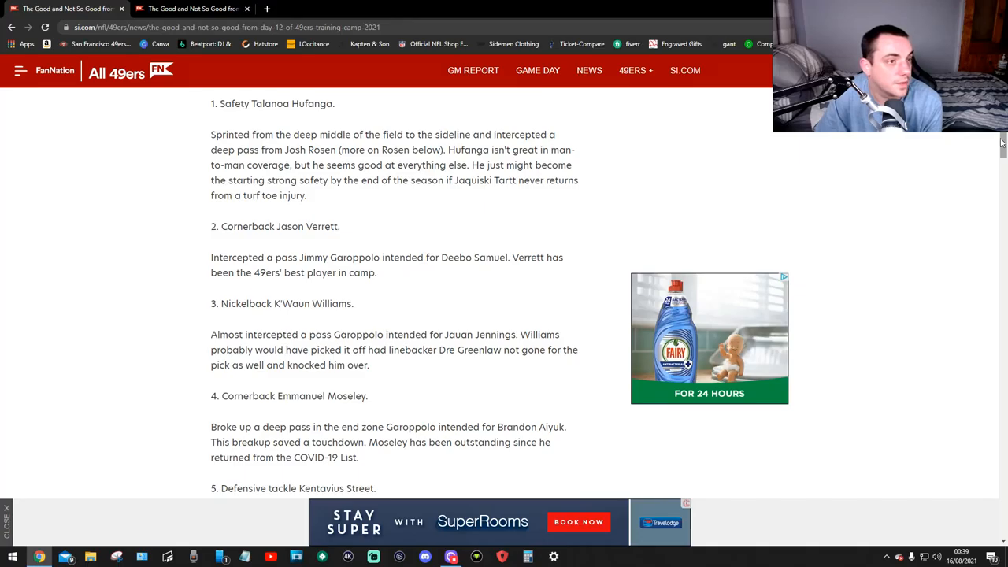
scroll(down, 3)
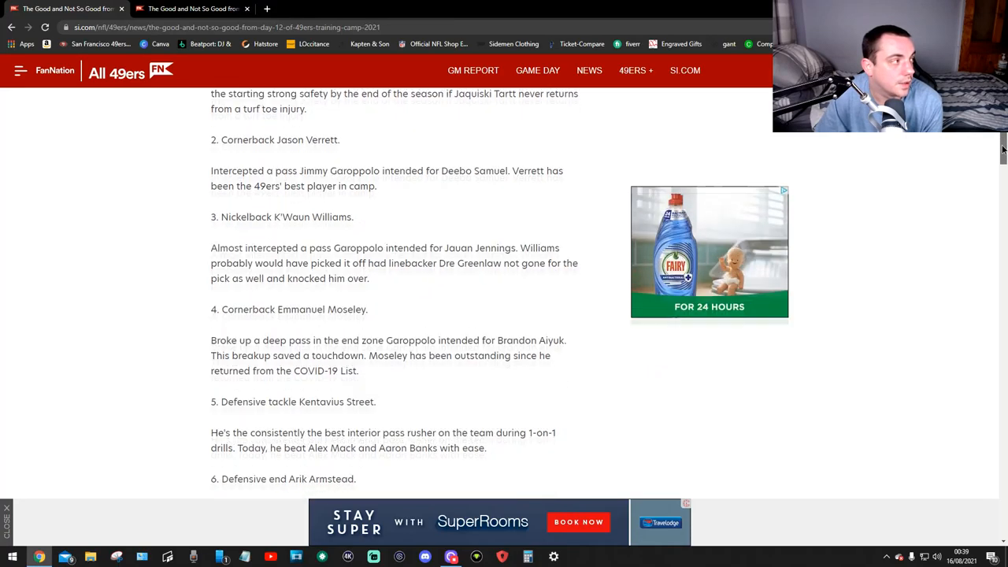
scroll(down, 3)
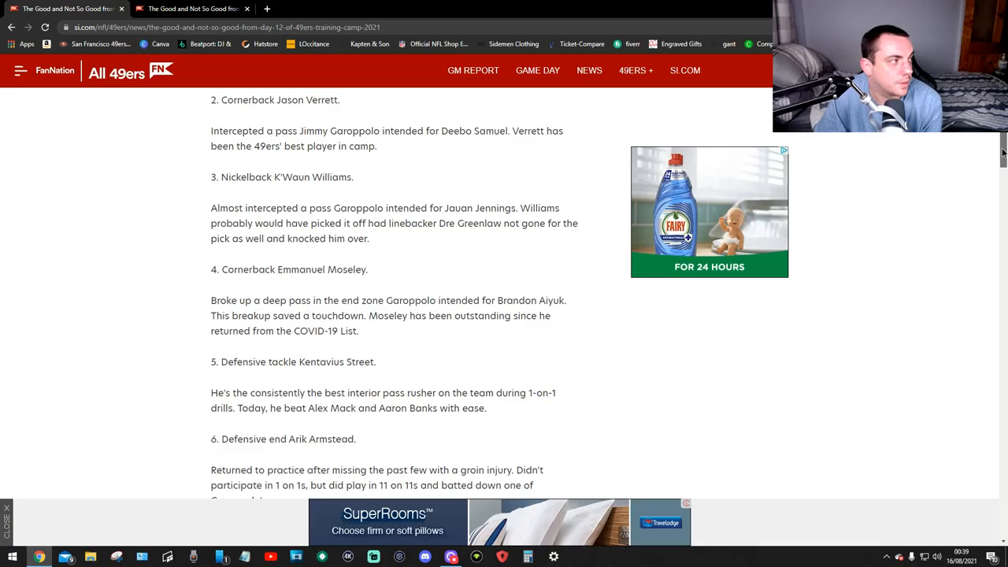
scroll(down, 3)
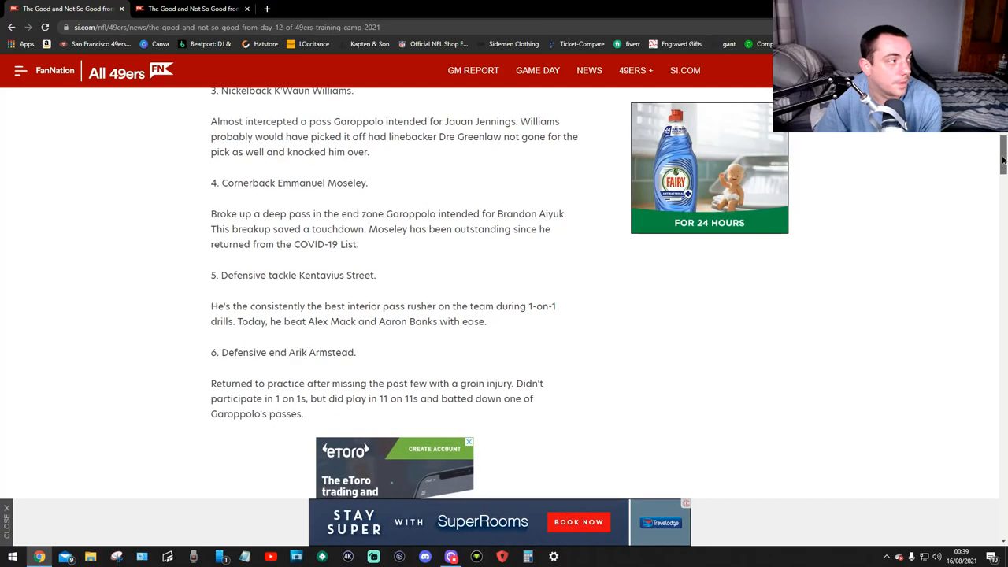
scroll(down, 3)
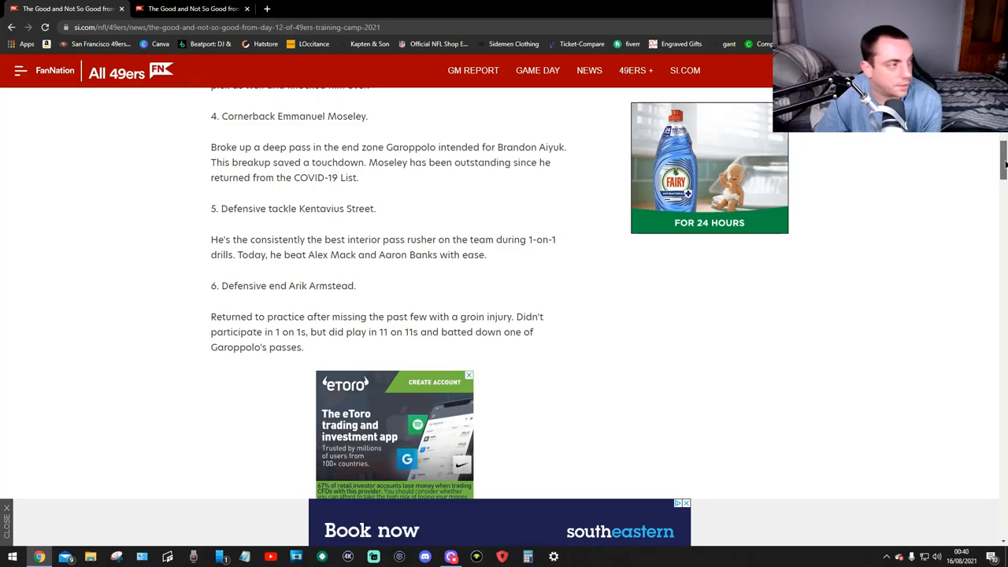
scroll(down, 3)
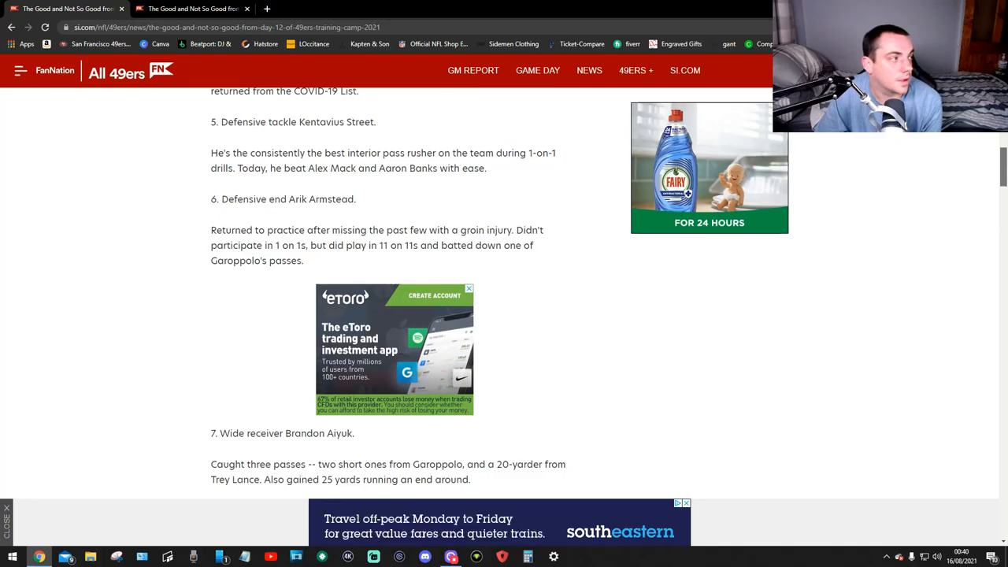
scroll(down, 3)
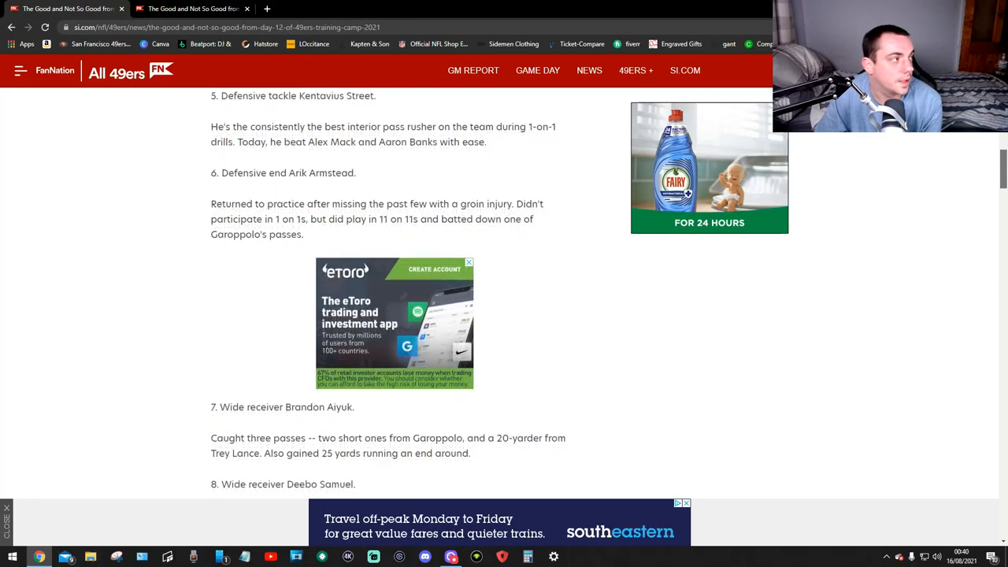
scroll(down, 3)
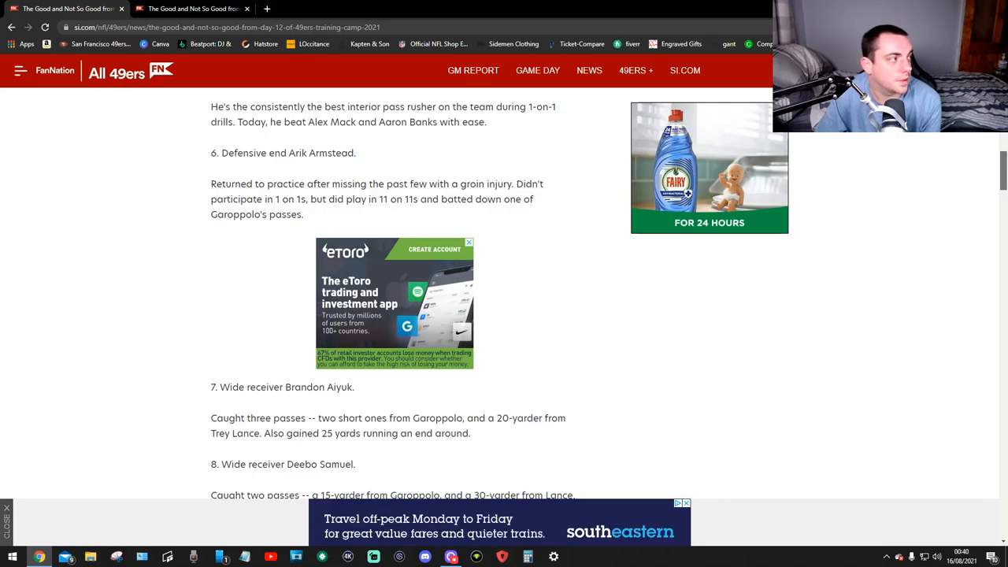
scroll(down, 3)
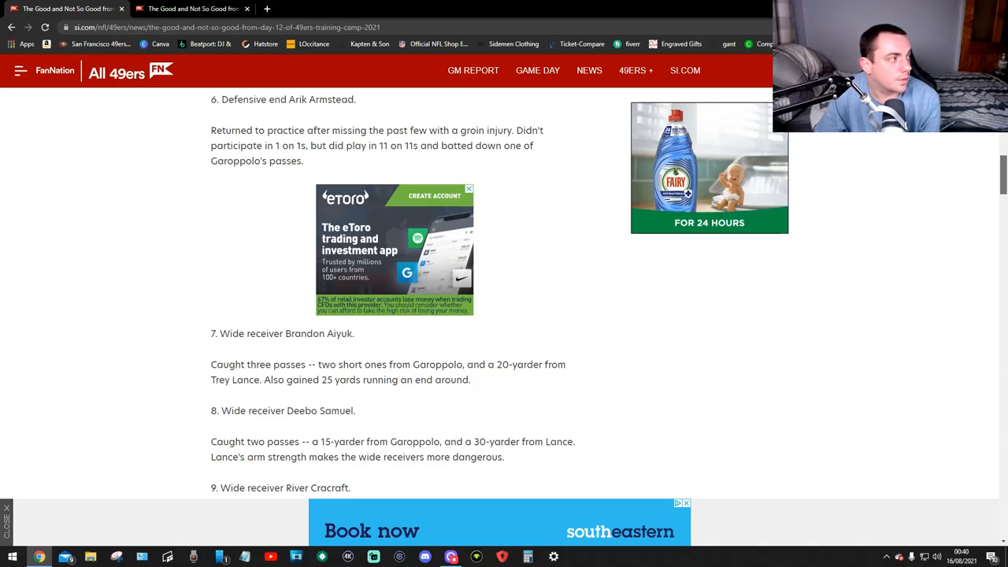
scroll(down, 3)
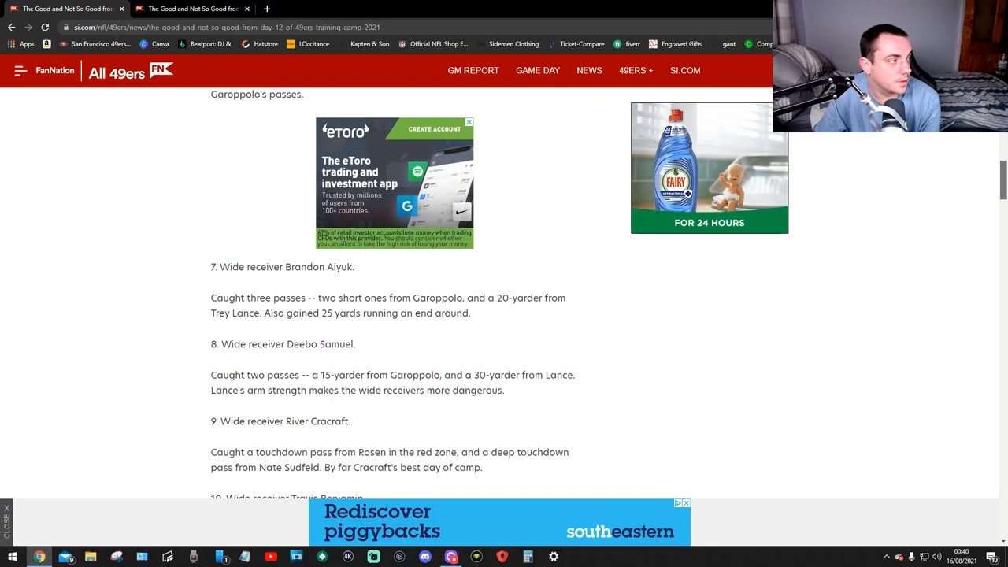
scroll(down, 3)
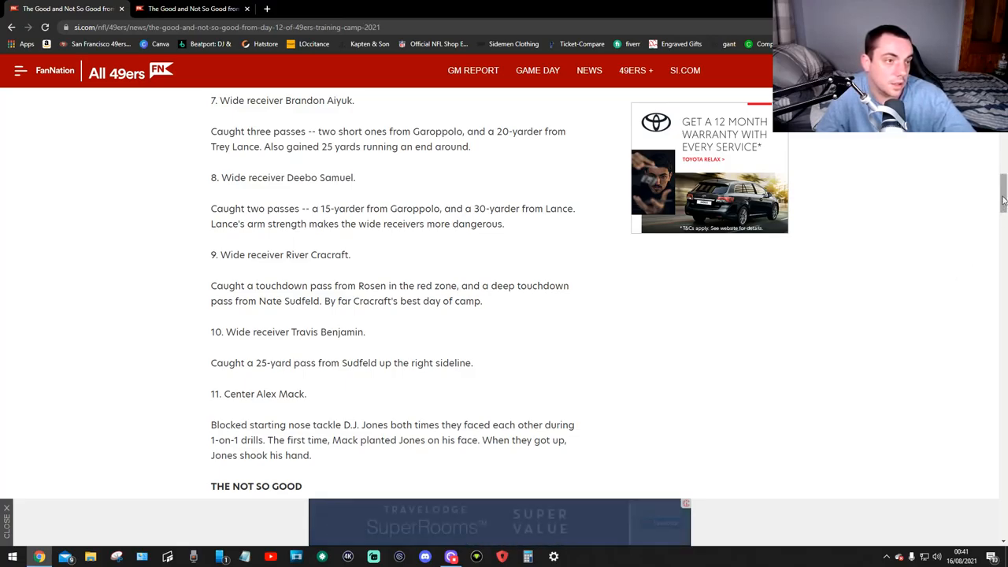
scroll(down, 3)
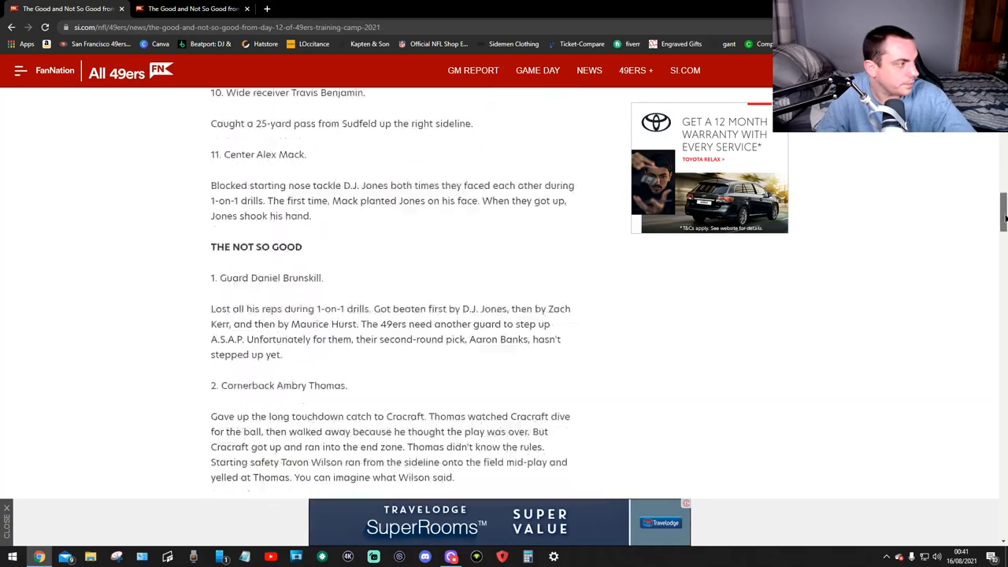
scroll(down, 3)
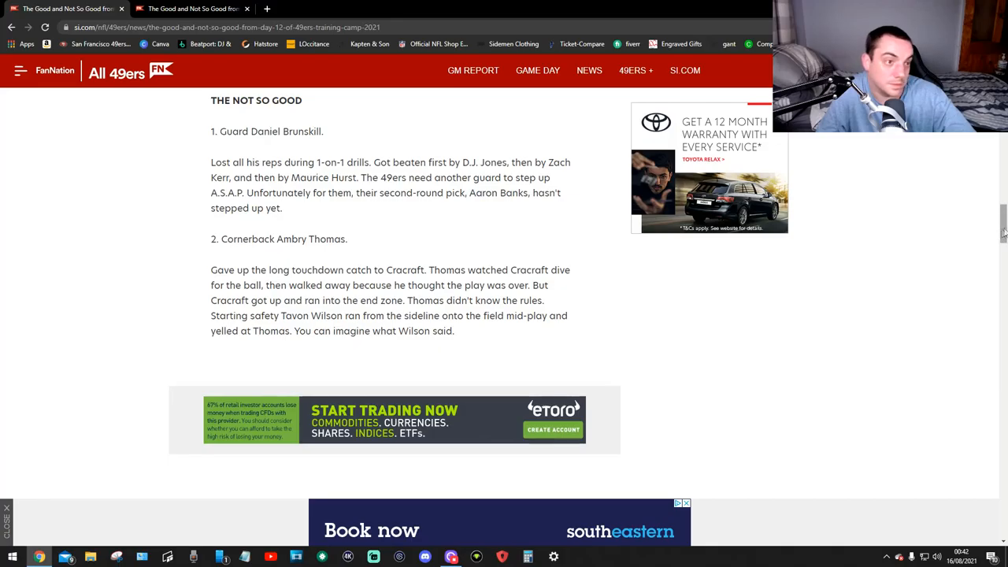
scroll(down, 3)
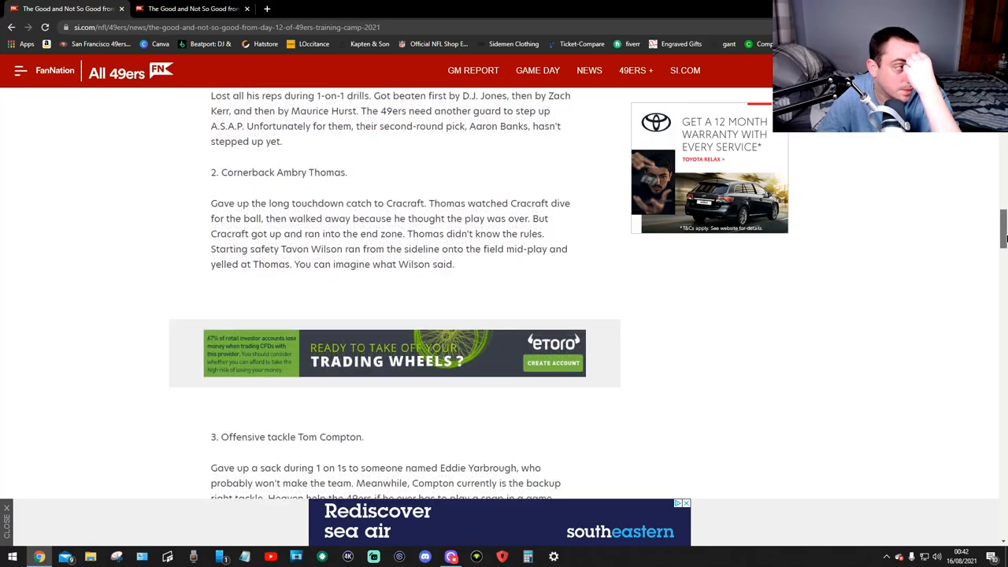
scroll(down, 3)
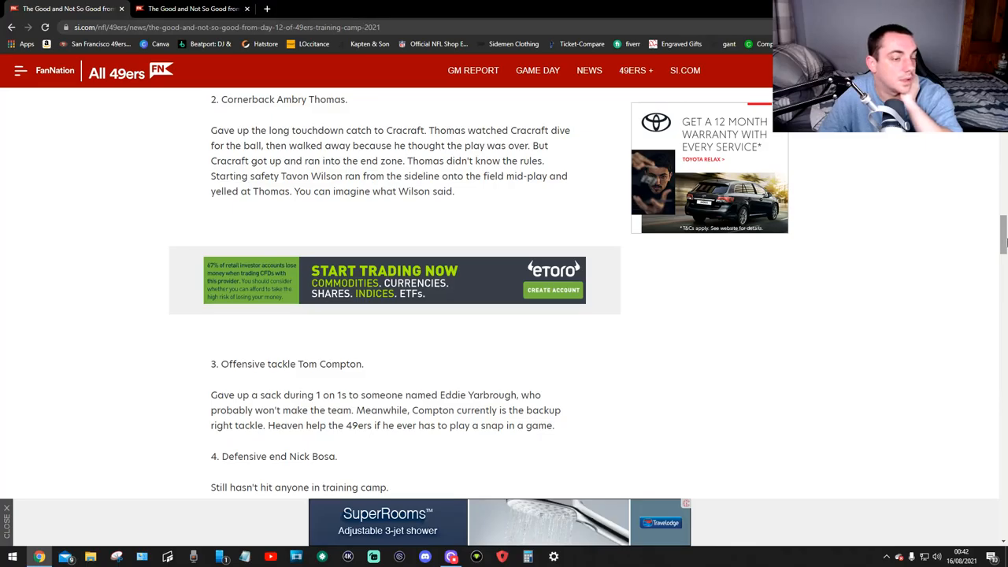
scroll(down, 3)
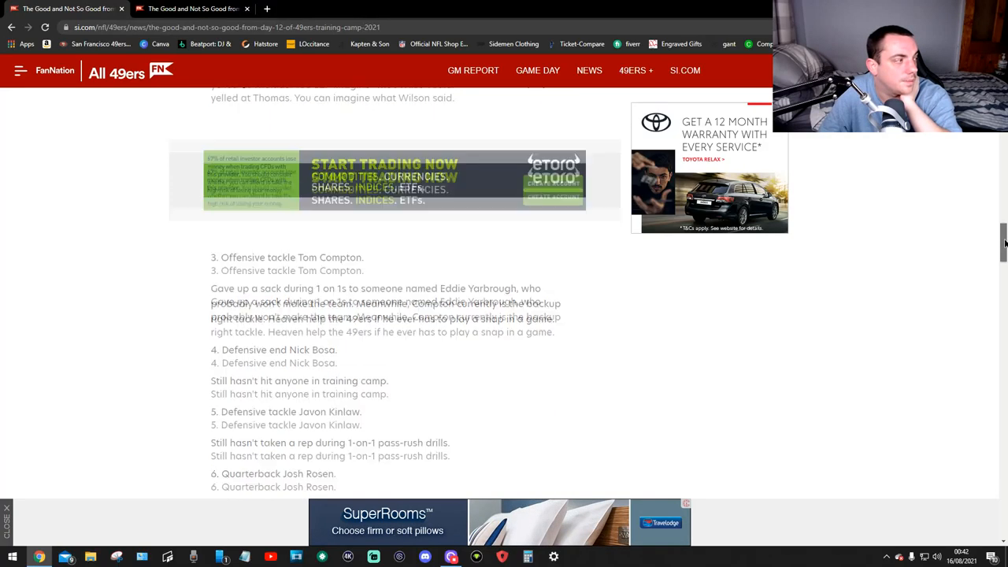
scroll(down, 3)
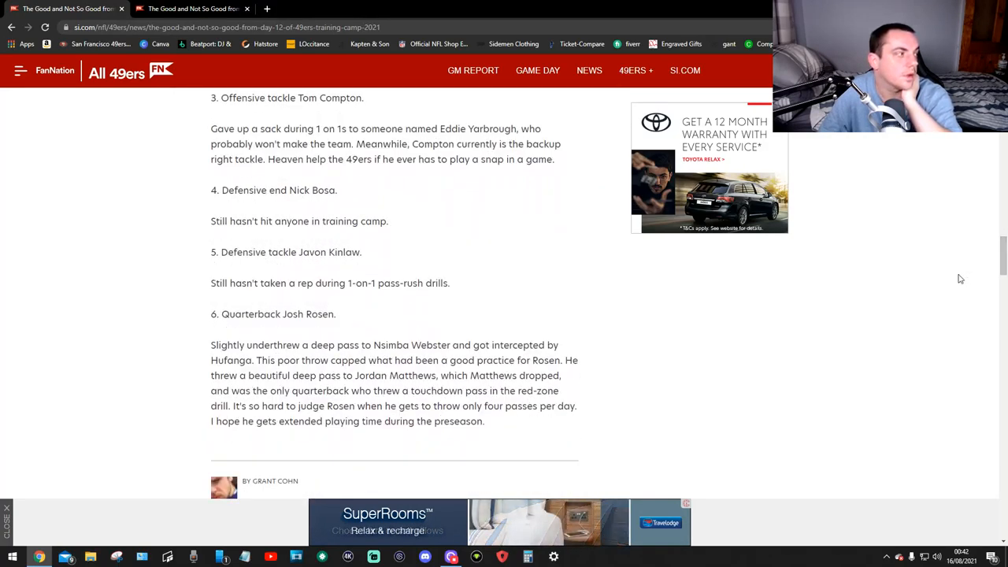